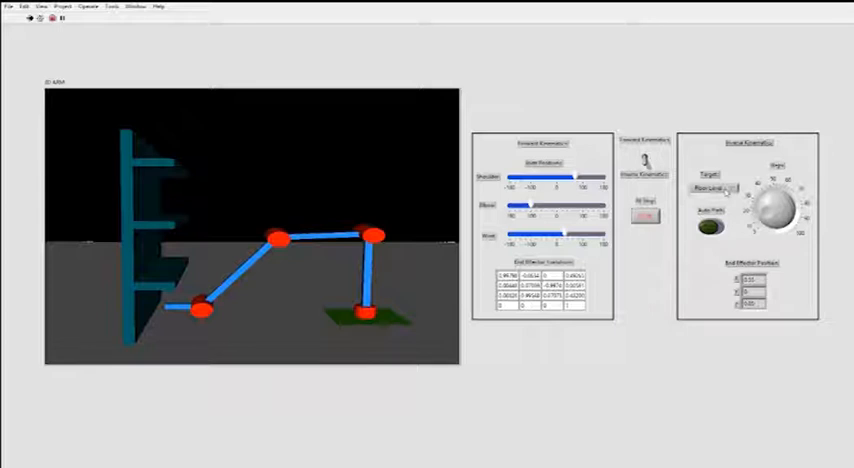
- Send the arm to the top shelf target, return it to Default, then enable Auto Path
click(710, 188)
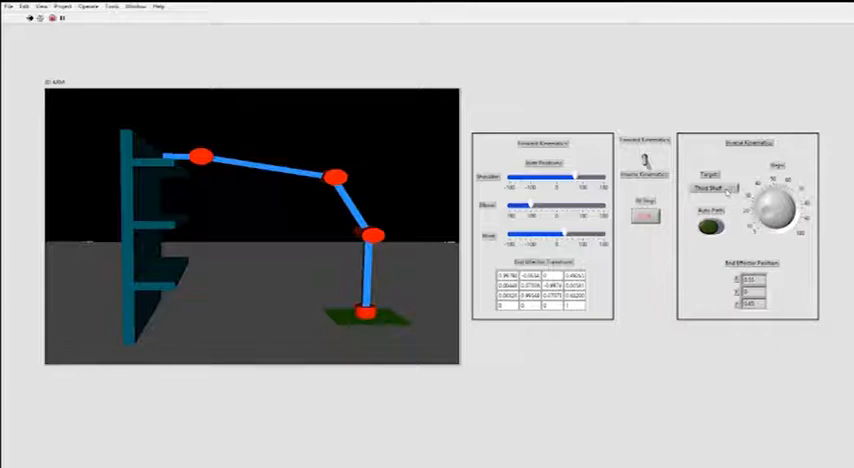
click(708, 188)
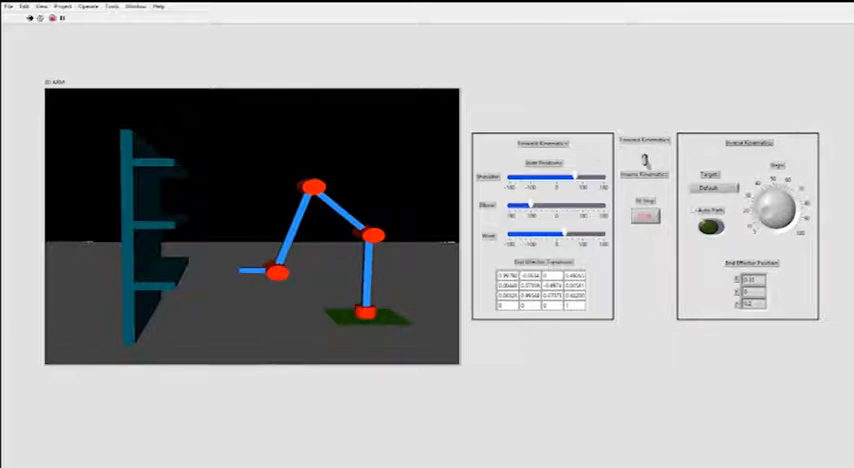
click(712, 226)
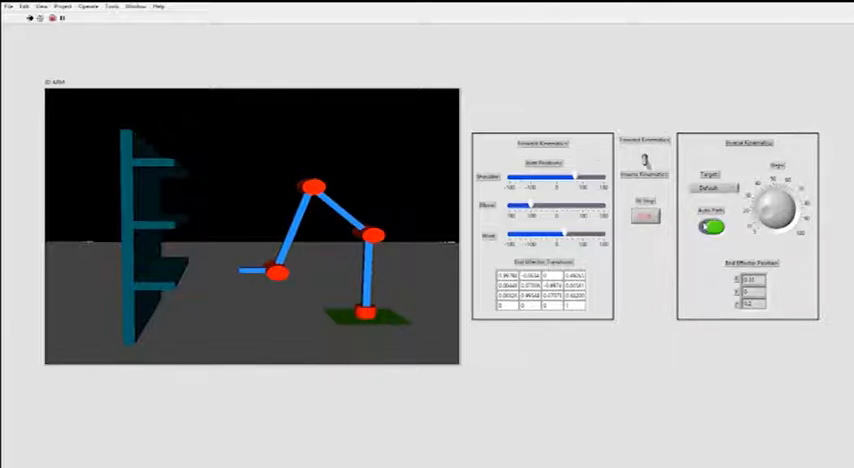